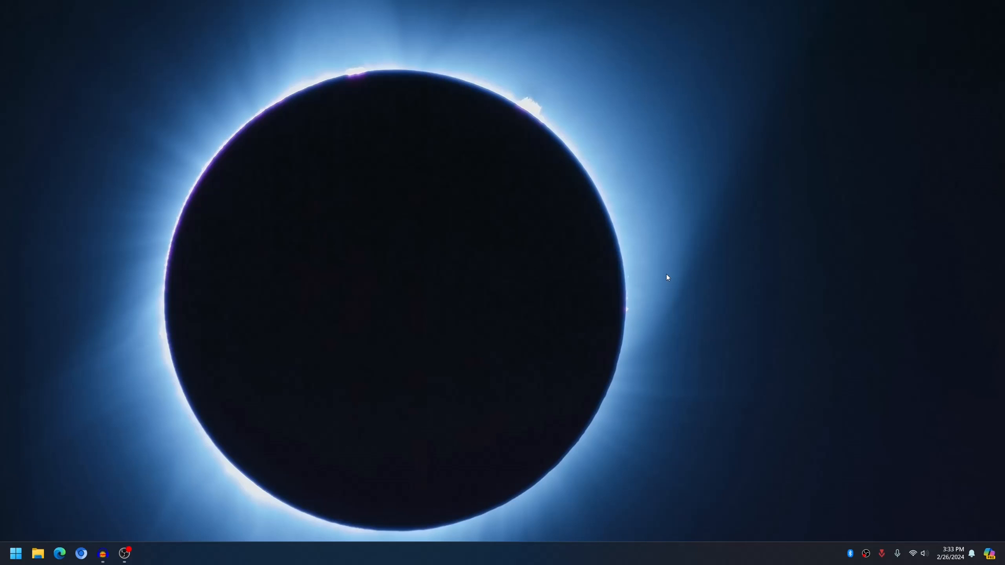
Launch ASTER Control from the Start menu search so it shows the Workplaces tab
left_click(17, 553)
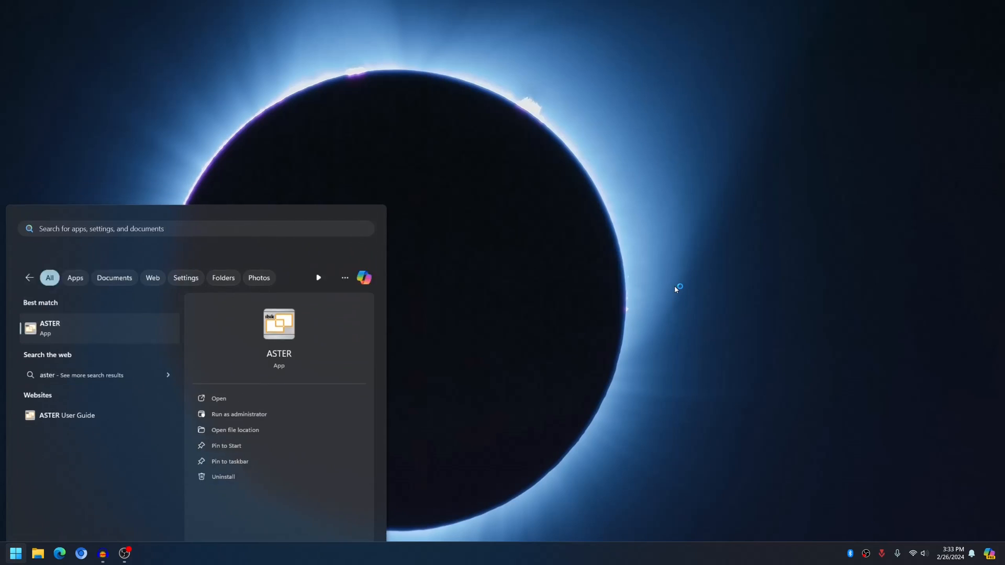
left_click(217, 397)
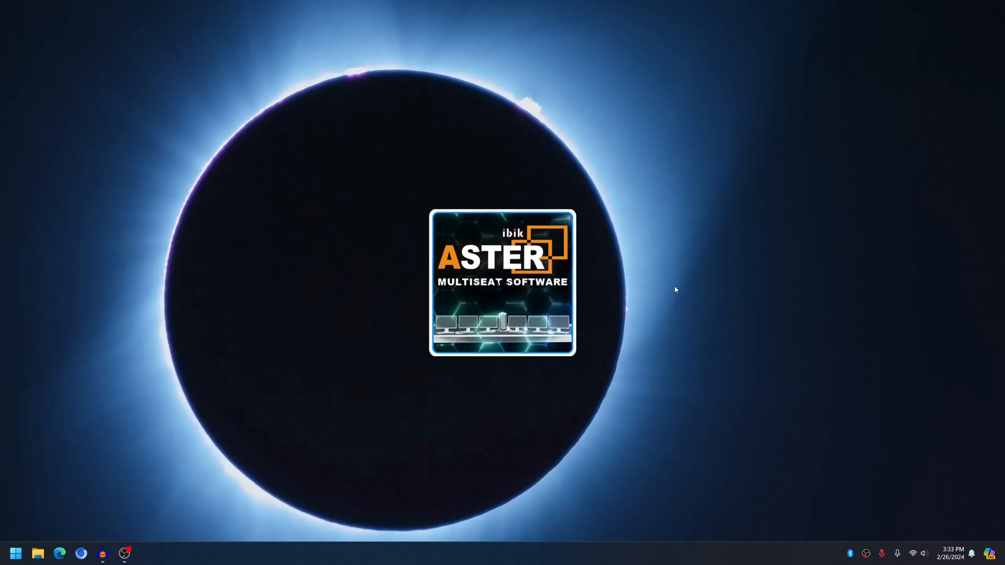
double_click(502, 287)
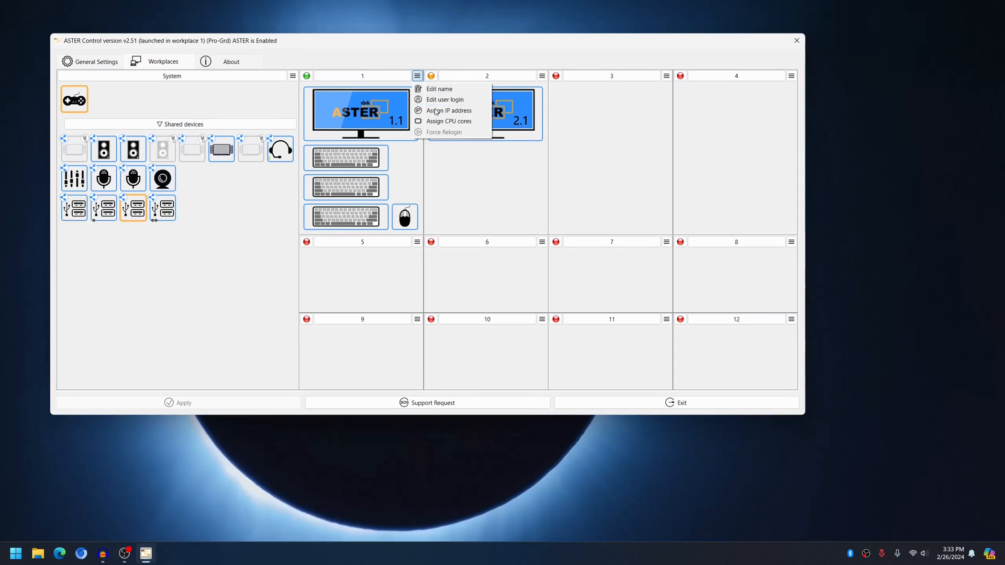
left_click(446, 100)
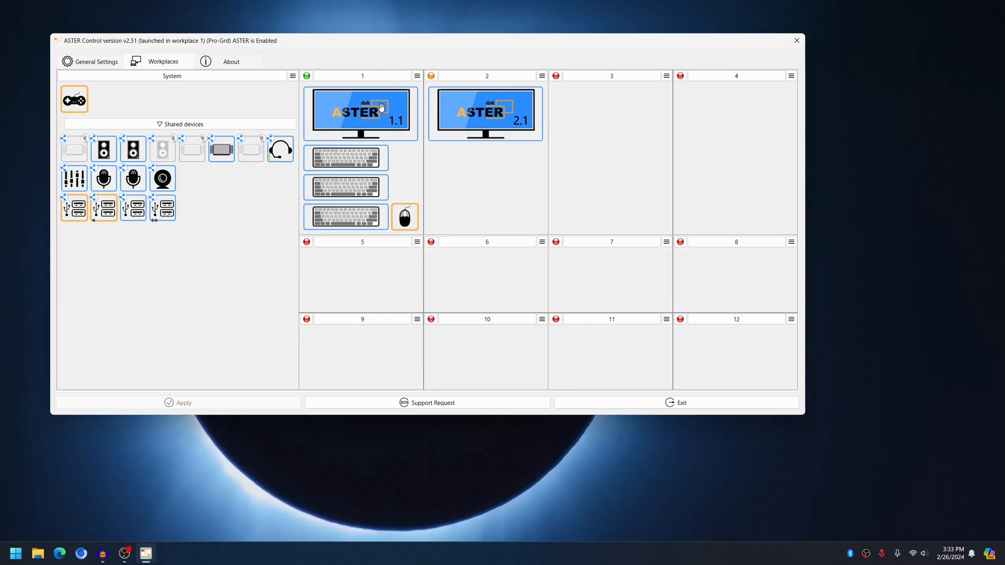
mouse_move(382, 107)
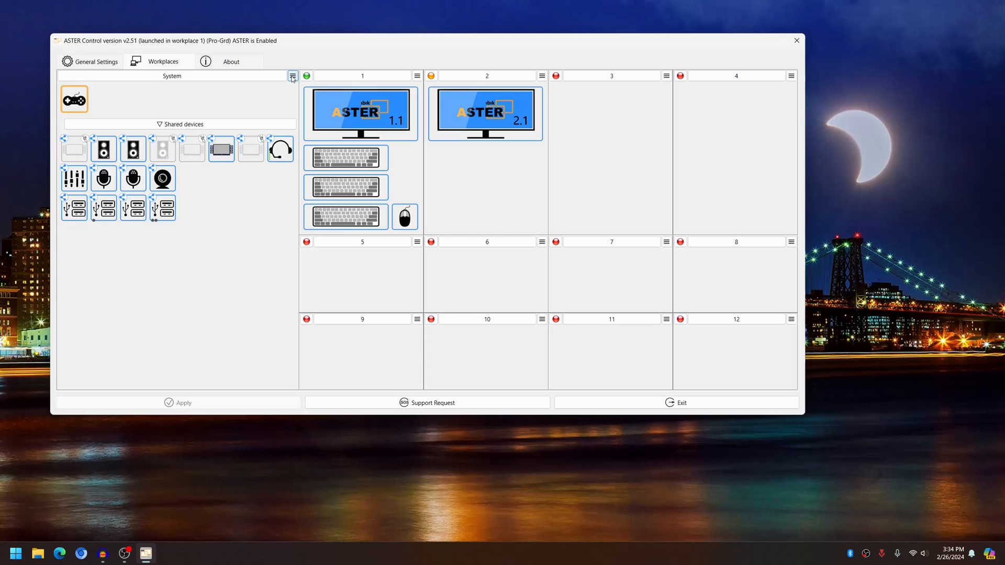
In Special Settings, choose disableARSO from the setting dropdown without applying it yet
left_click(292, 75)
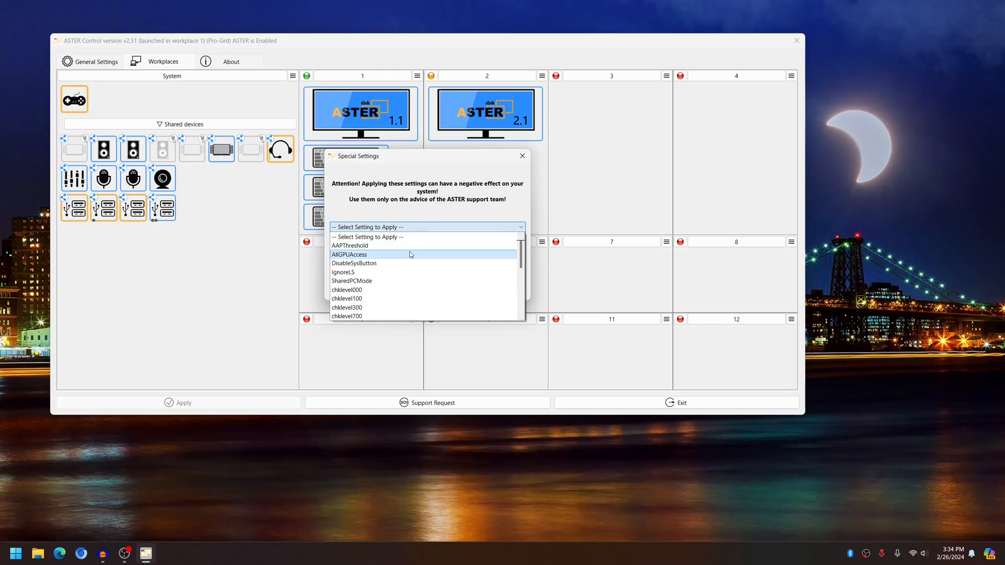
scroll("down", 3)
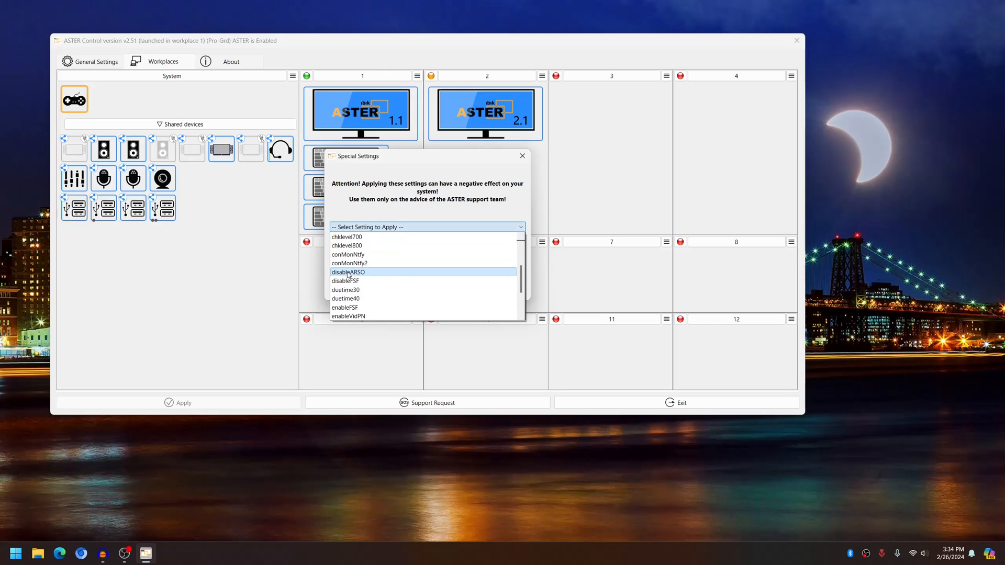
left_click(347, 272)
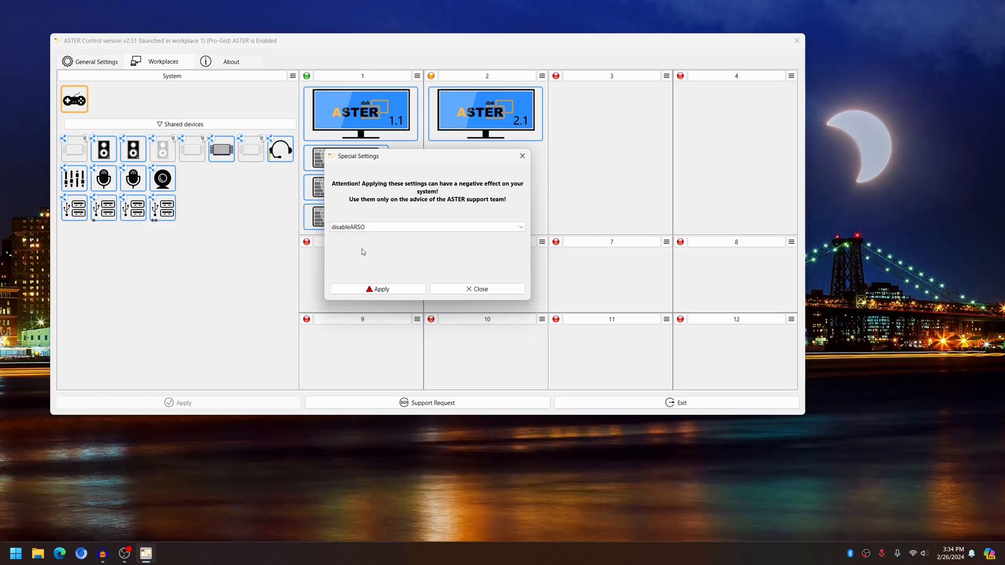
left_click(427, 228)
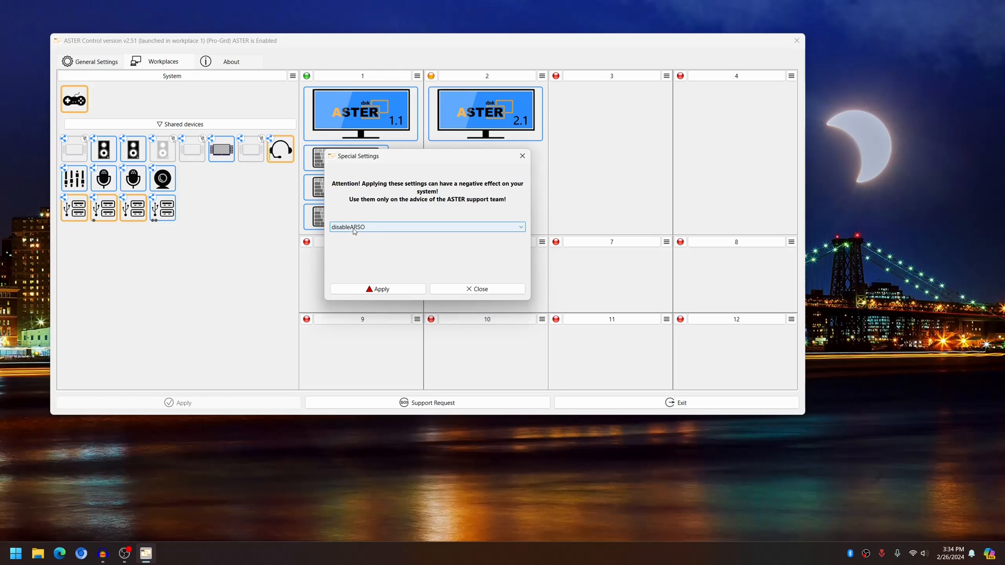
Apply disableARSO, confirm the risk prompt, and acknowledge the reboot-required success message
left_click(376, 289)
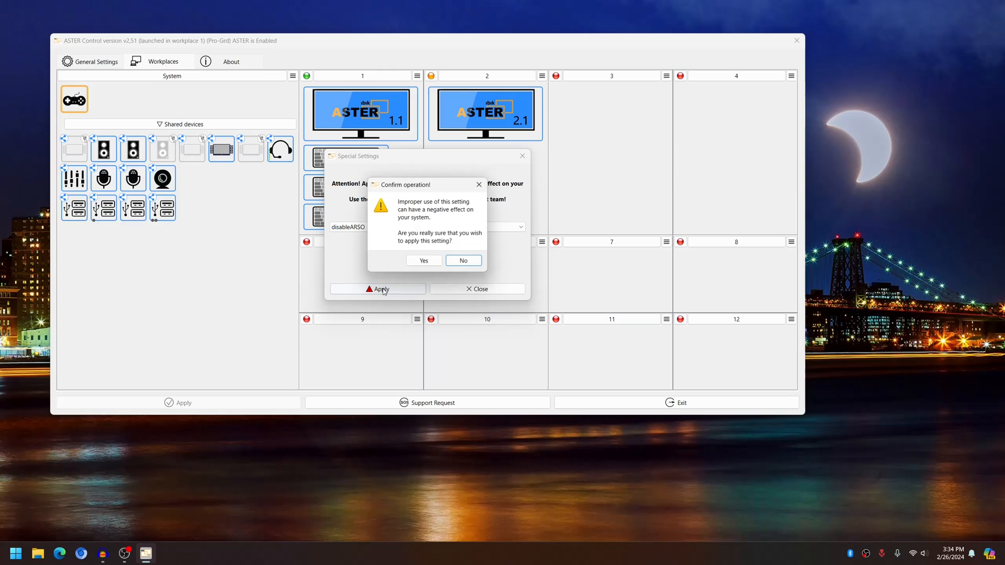
left_click(424, 260)
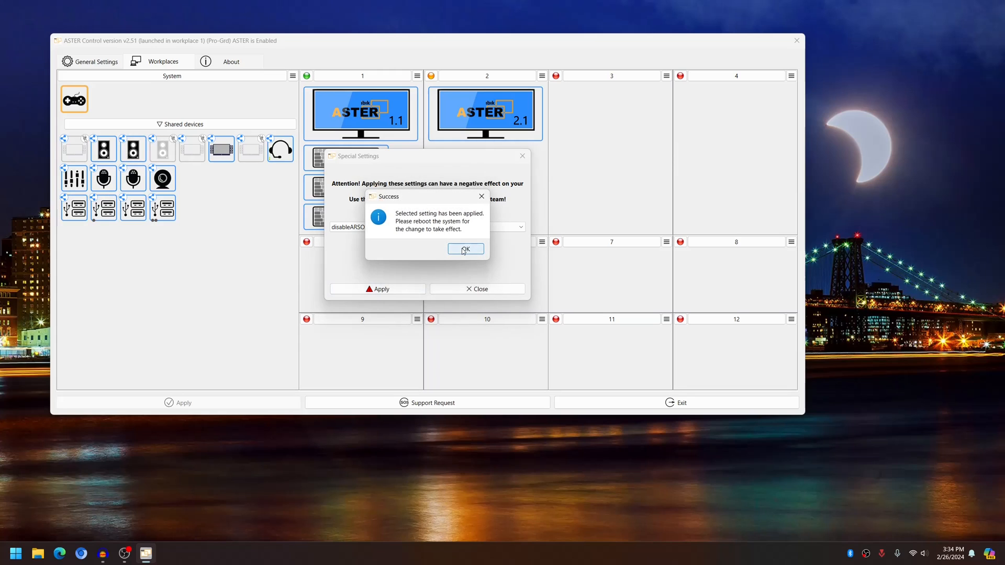
left_click(465, 250)
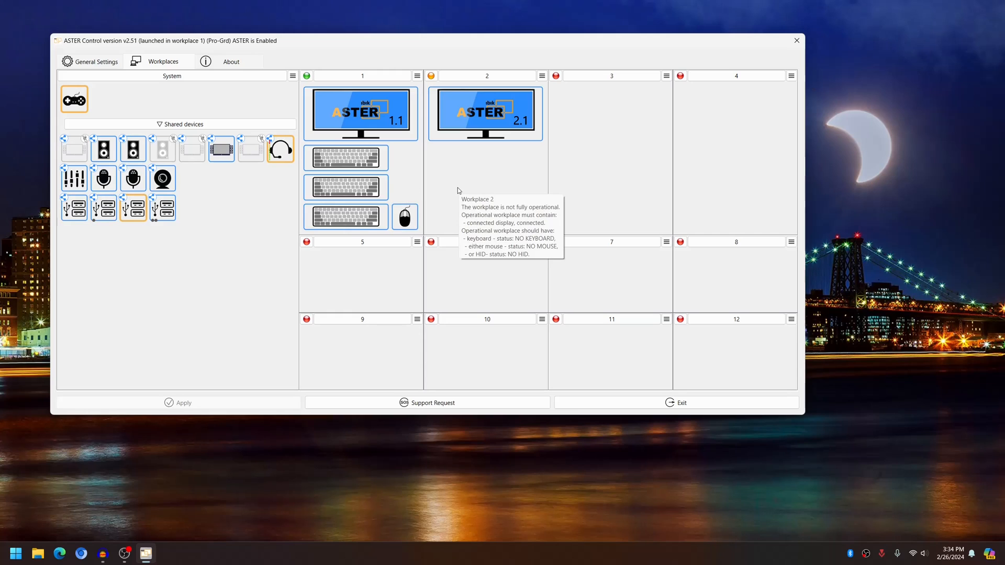
mouse_move(628, 210)
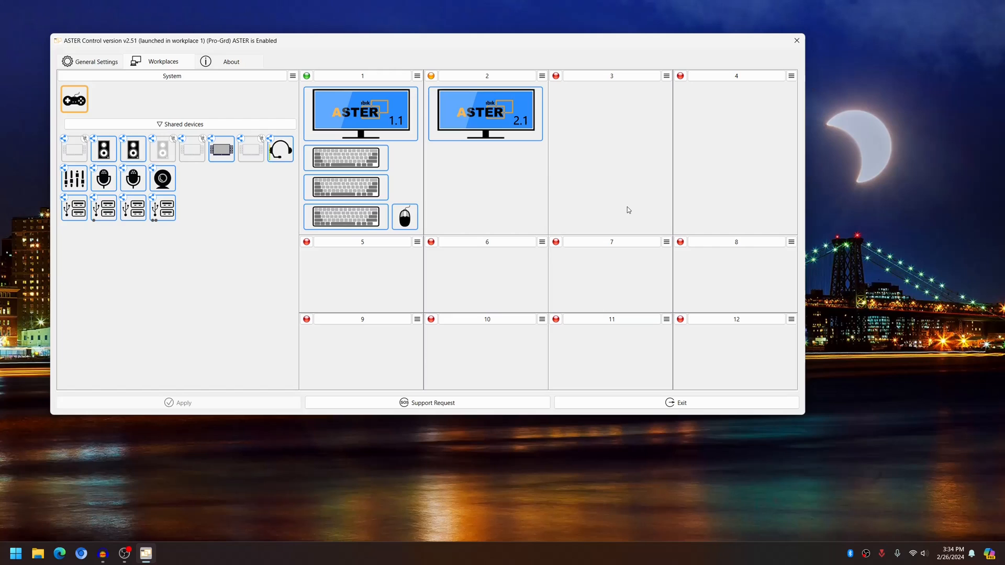